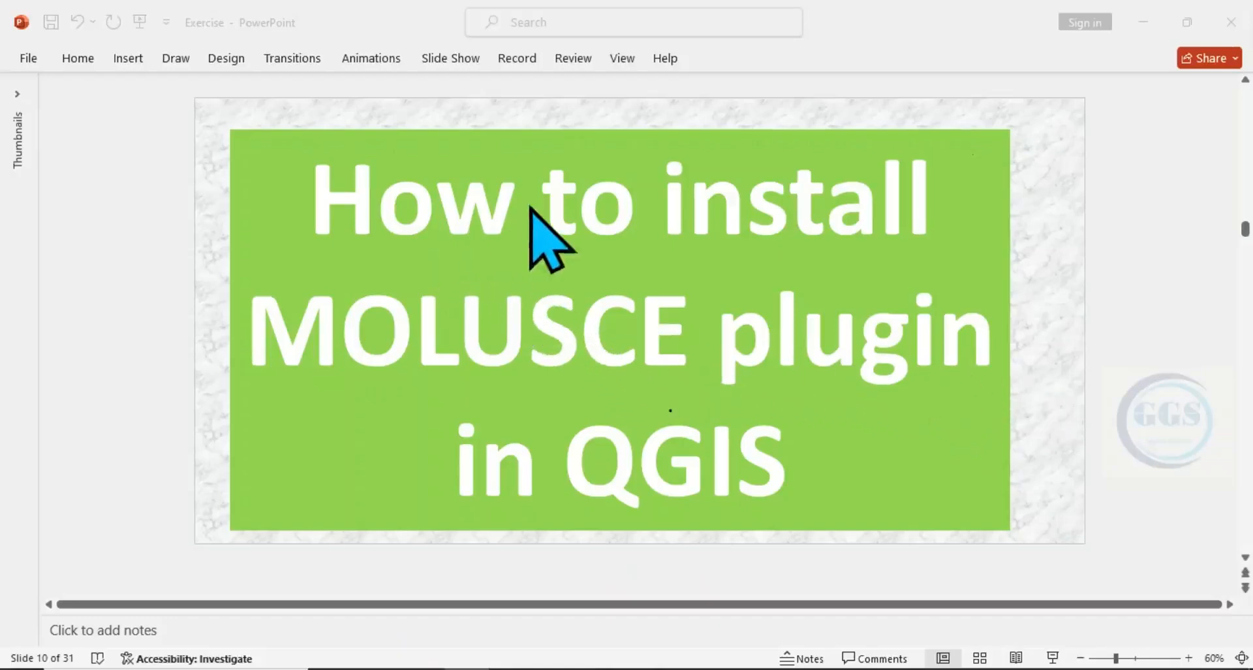
pyautogui.moveTo(871, 400)
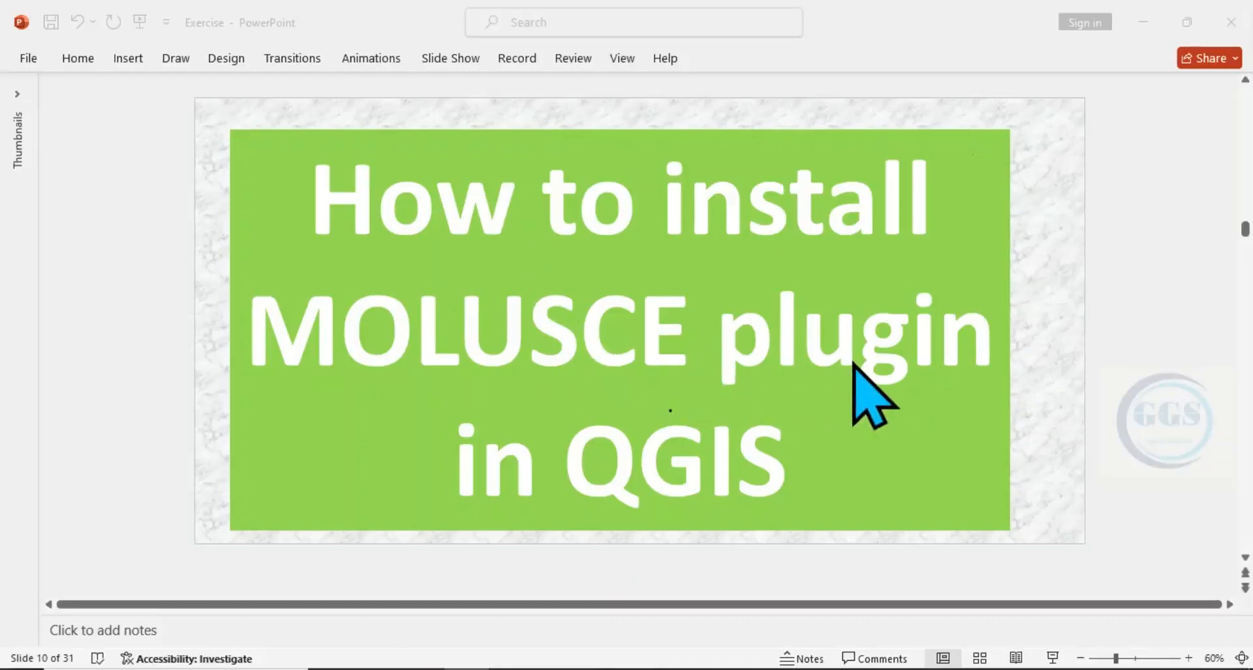
pyautogui.moveTo(248, 658)
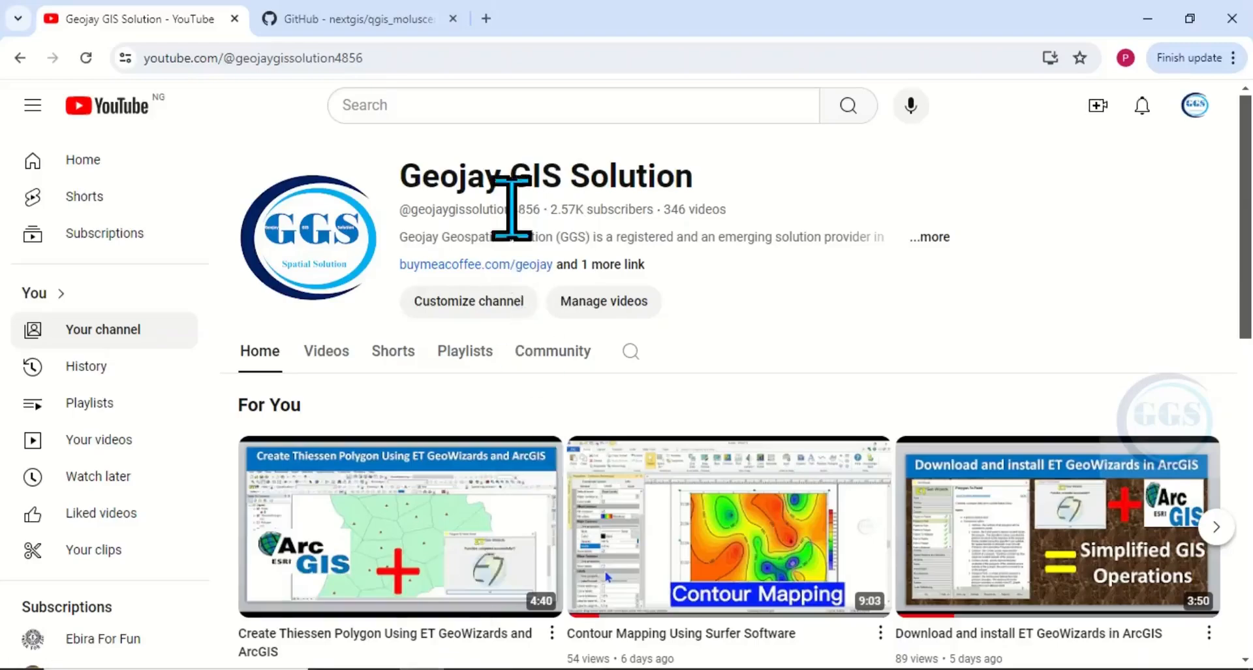
# - Switch to the nextgis/qgis_molusce GitHub tab showing the plugin's README
pyautogui.click(355, 19)
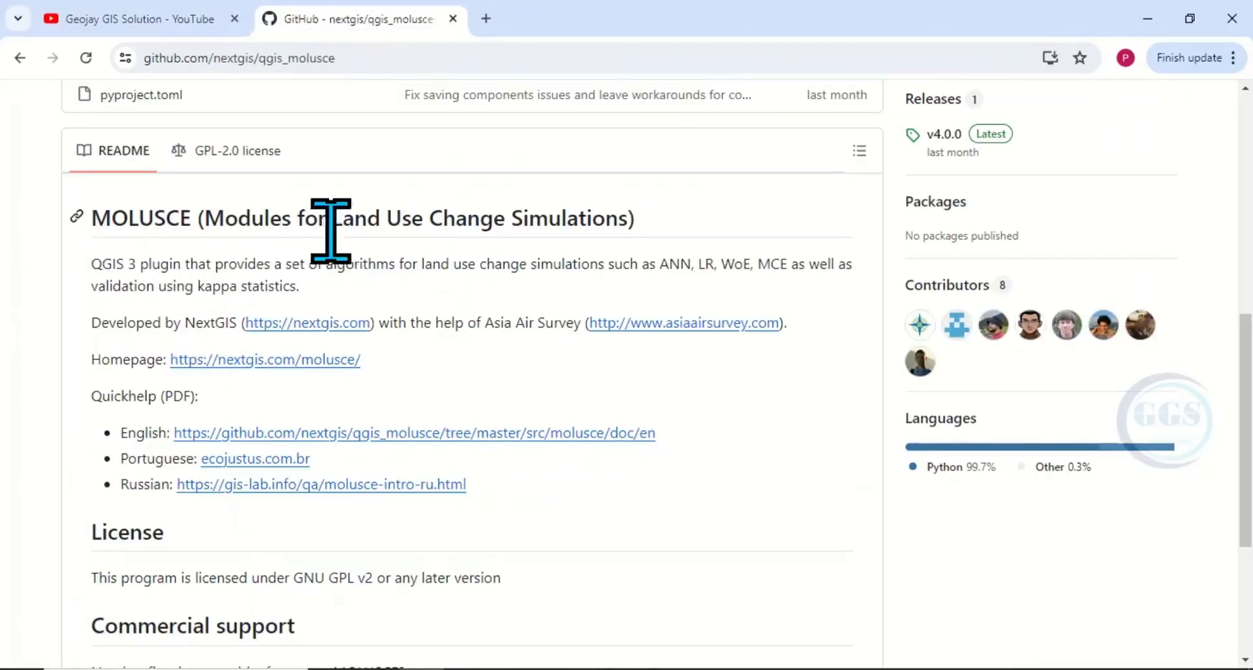
pyautogui.moveTo(469, 264)
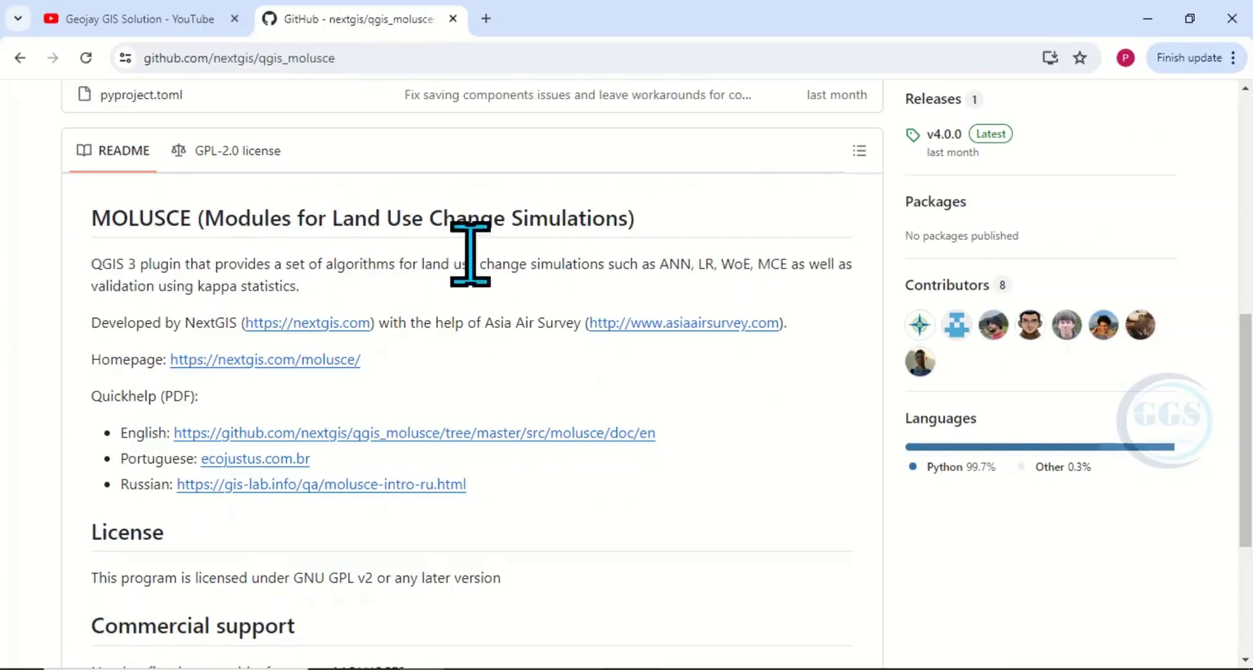
pyautogui.moveTo(328, 327)
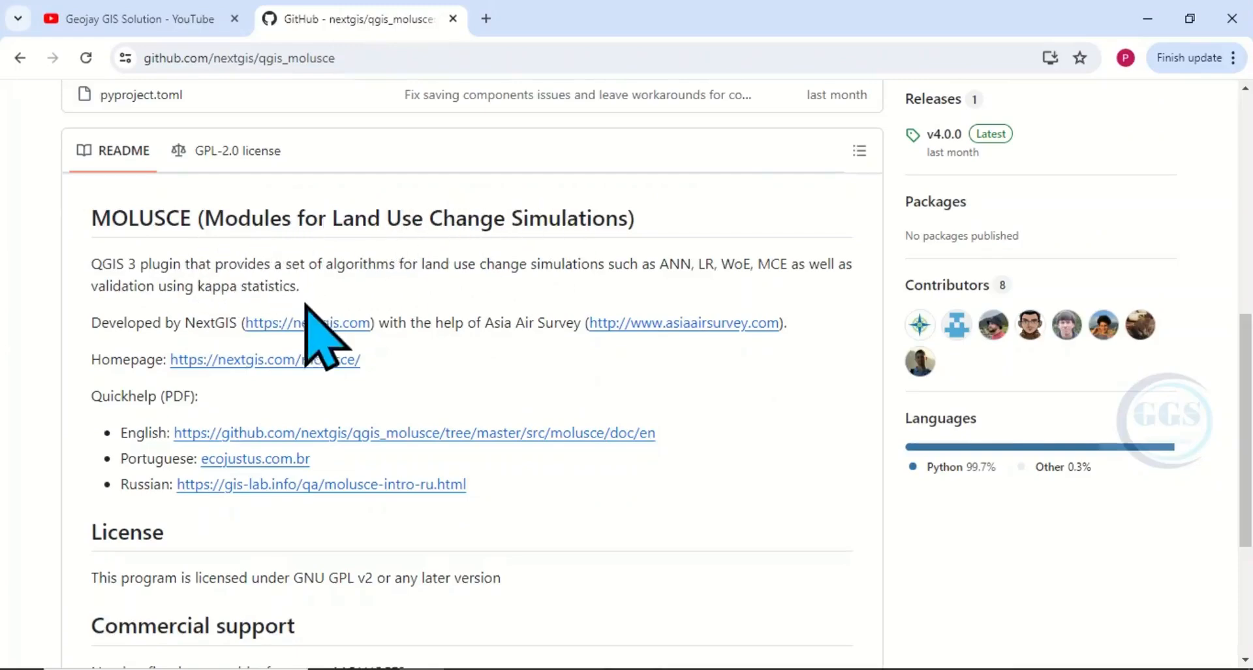
pyautogui.moveTo(463, 311)
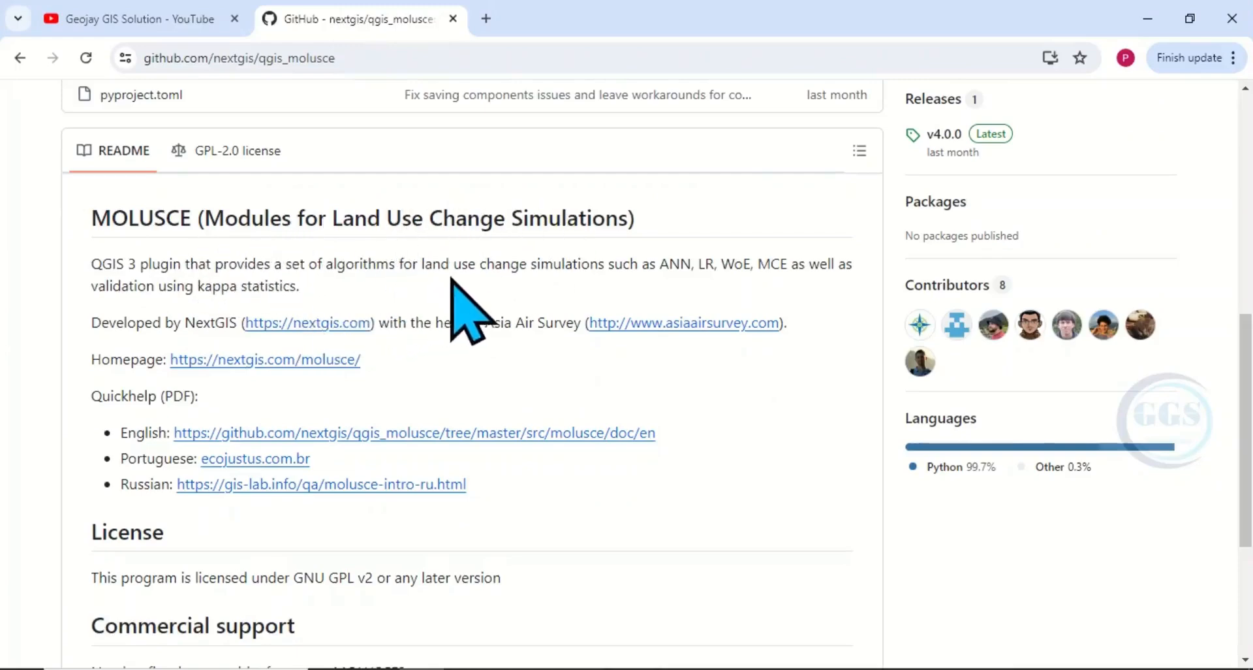
pyautogui.moveTo(671, 320)
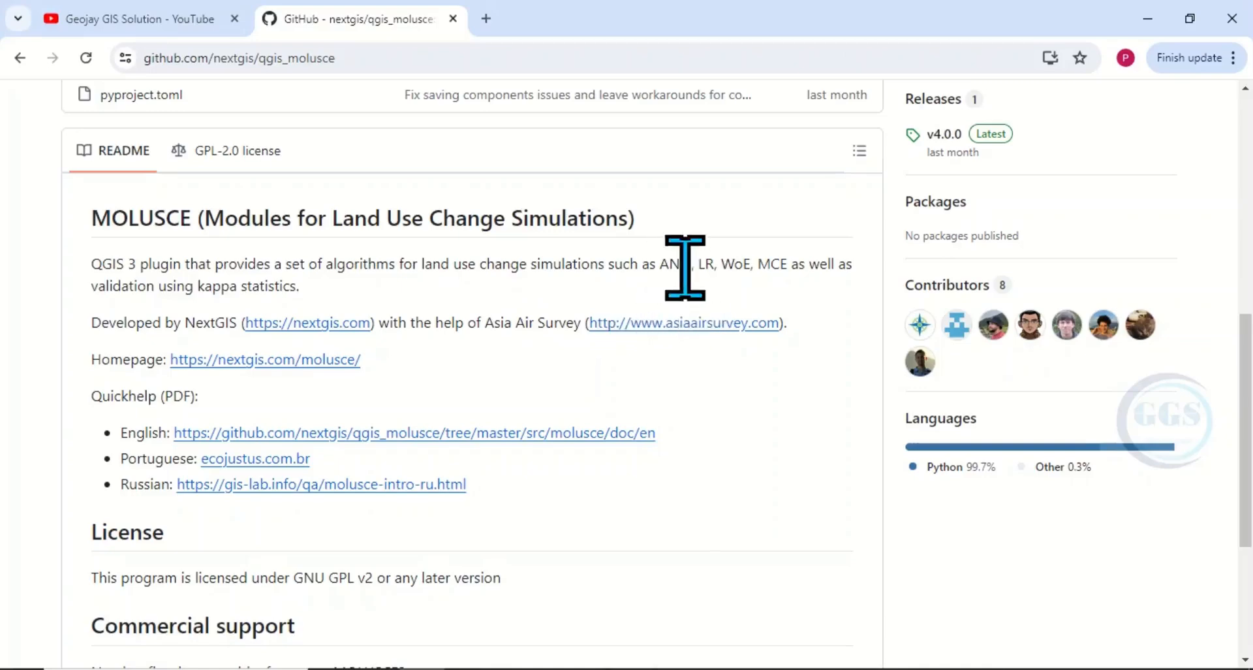
pyautogui.moveTo(715, 328)
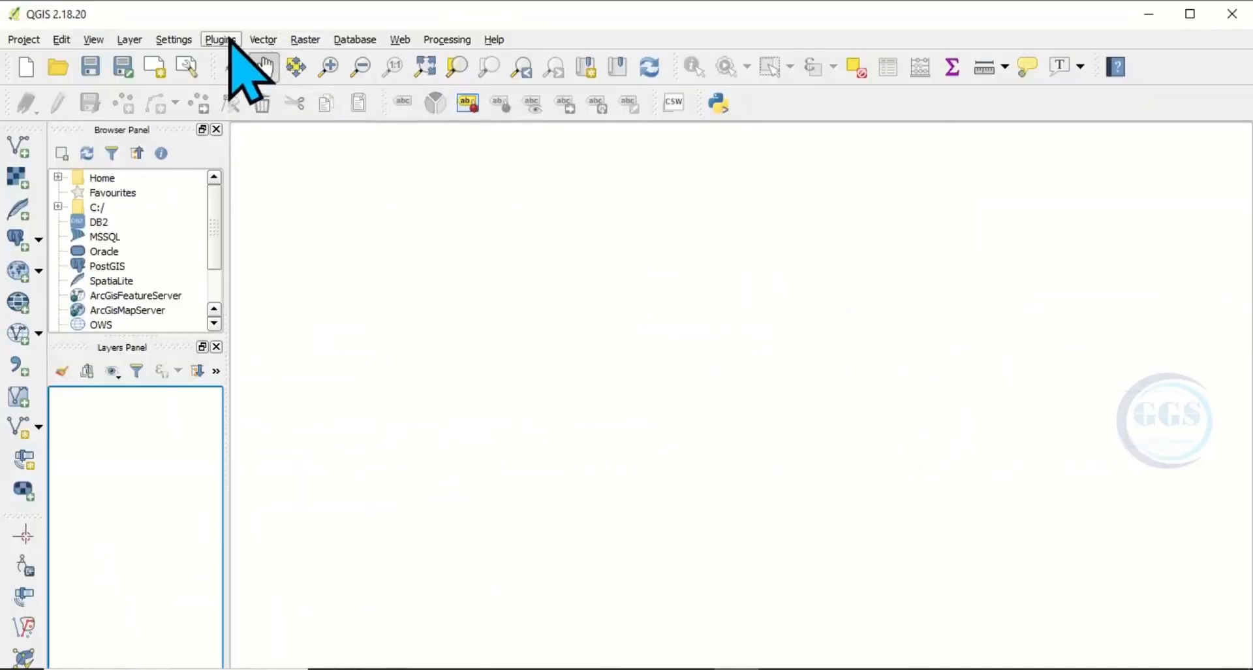
# - Launch Manage and Install Plugins from the Plugins menu
pyautogui.click(220, 39)
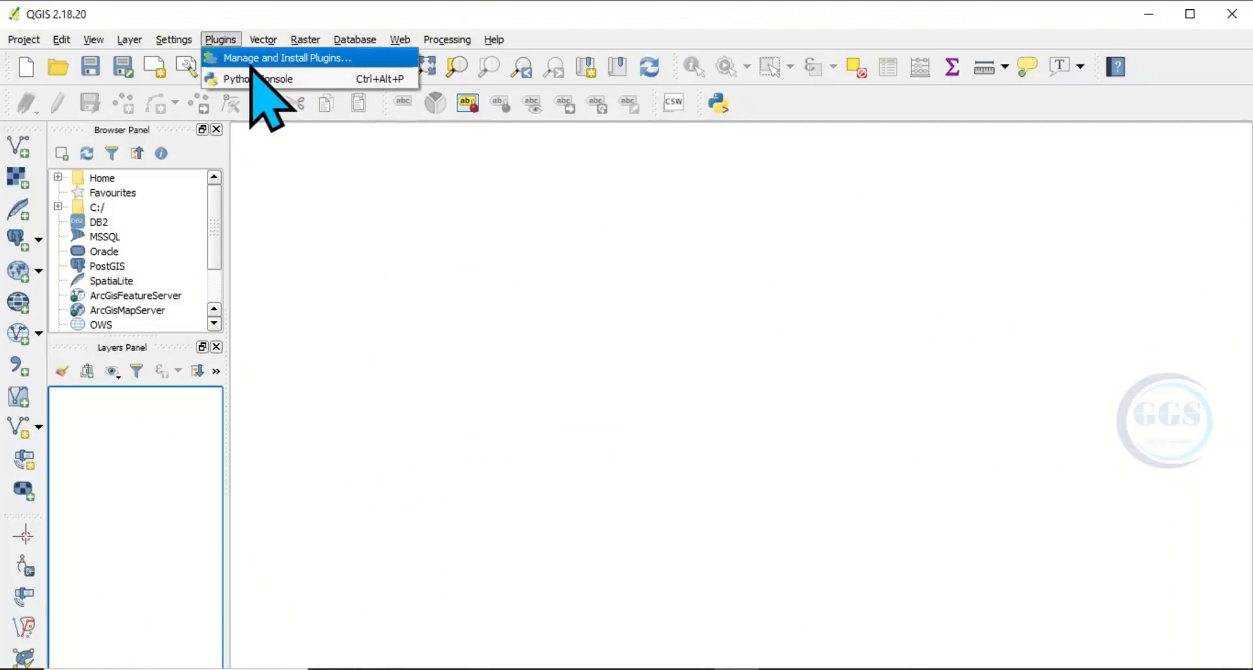
pyautogui.click(288, 57)
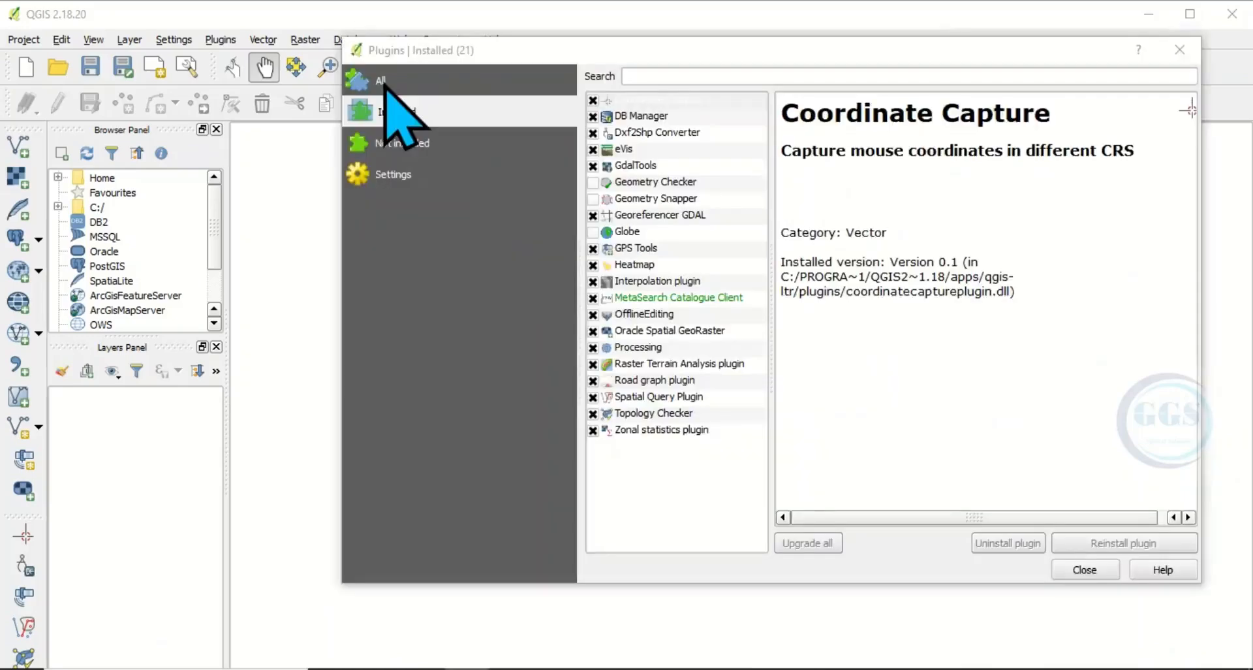
# - Filter the All plugins list with 'molus' and select the MOLUSCE entry to show its details
pyautogui.click(381, 79)
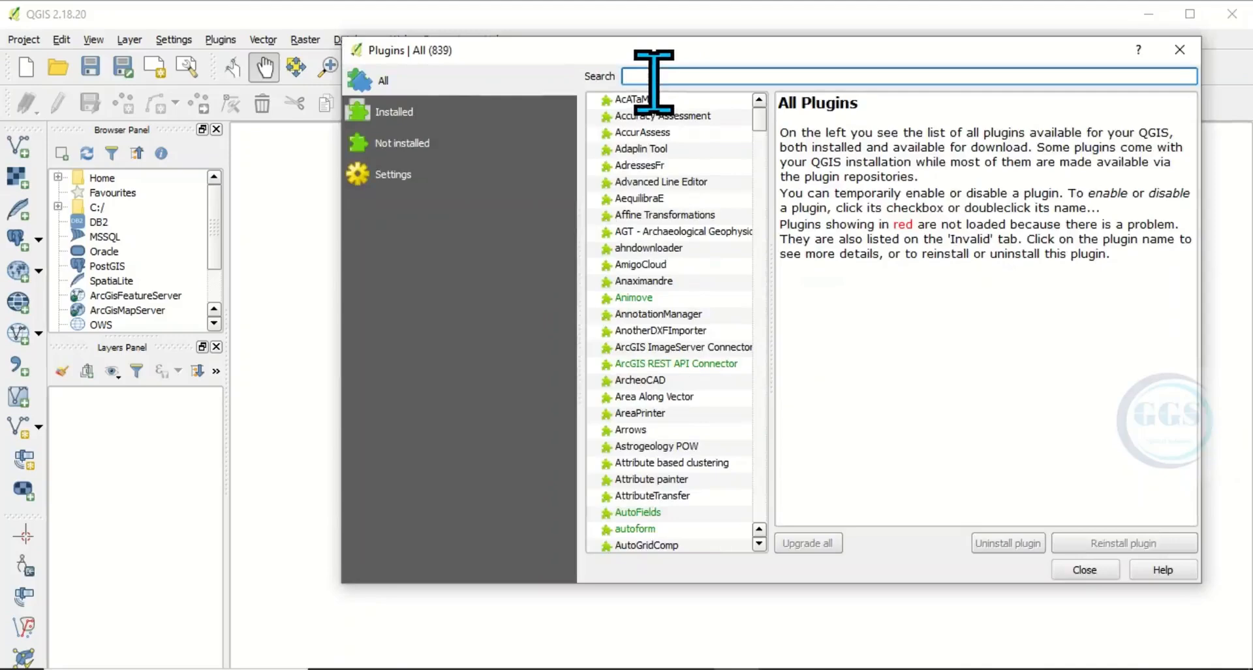
pyautogui.write('molusce')
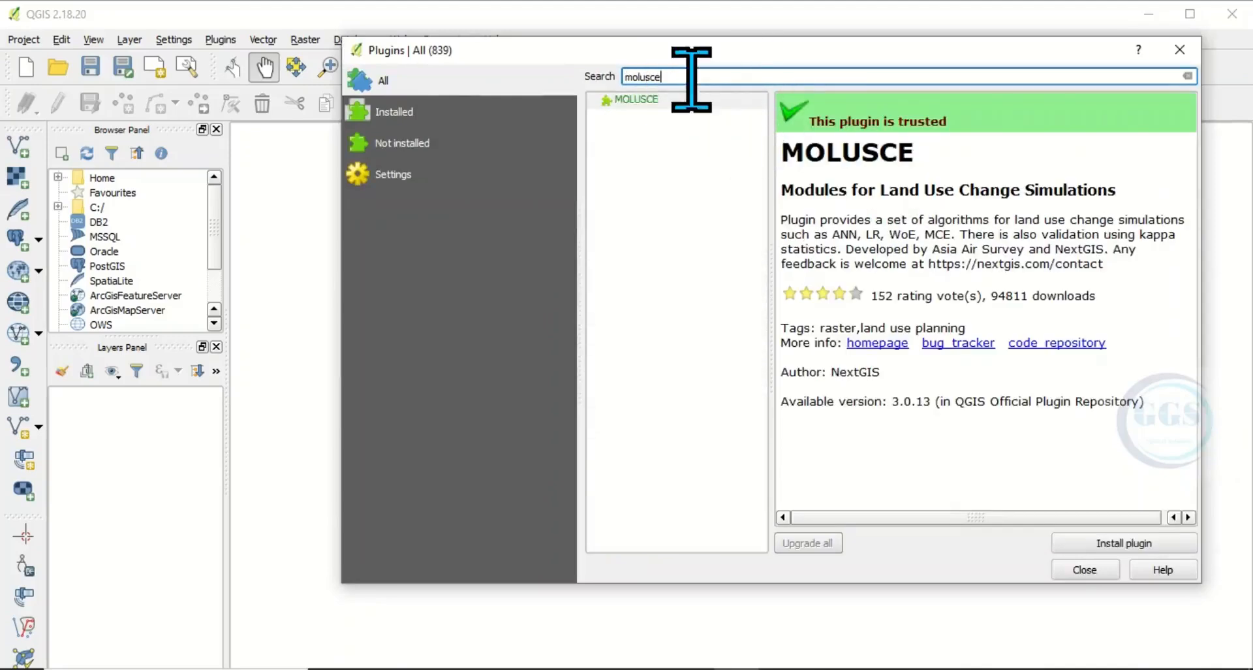
pyautogui.click(637, 99)
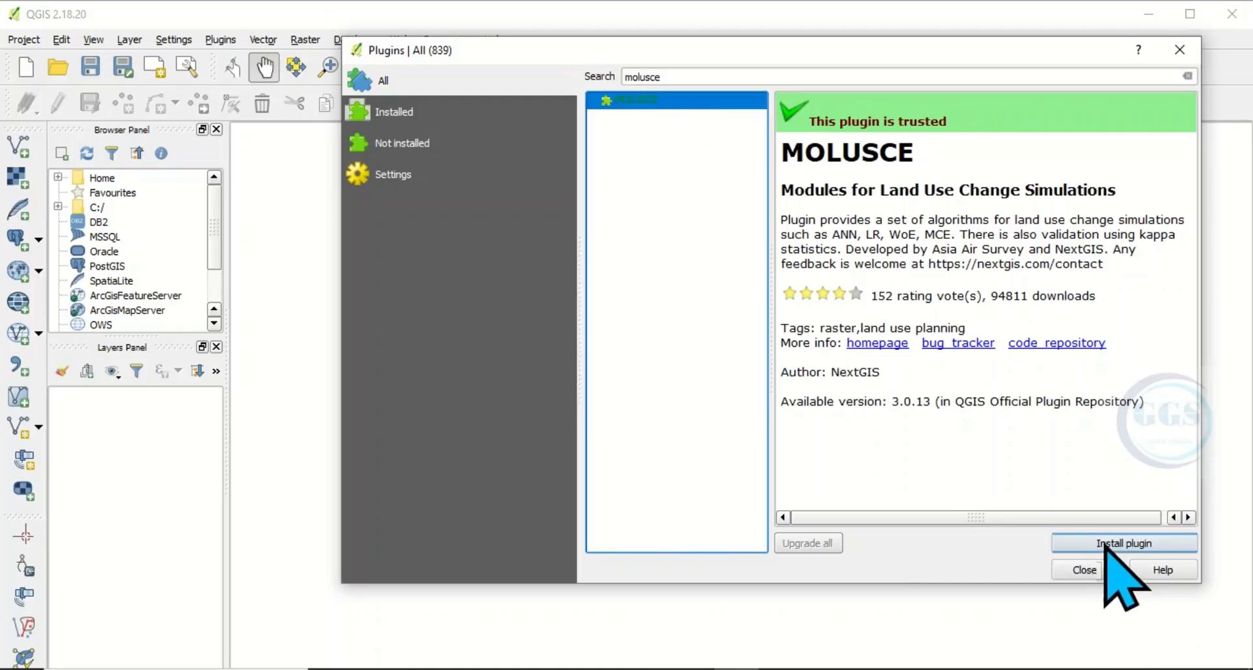
pyautogui.moveTo(1122, 542)
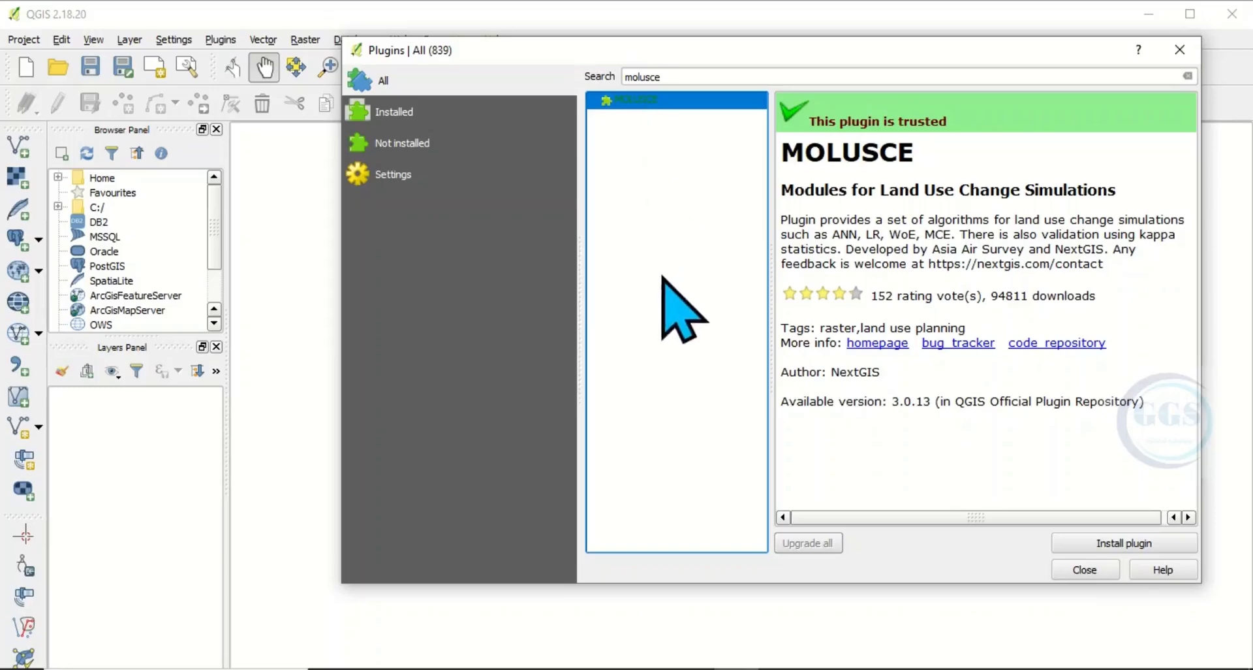
pyautogui.moveTo(1123, 542)
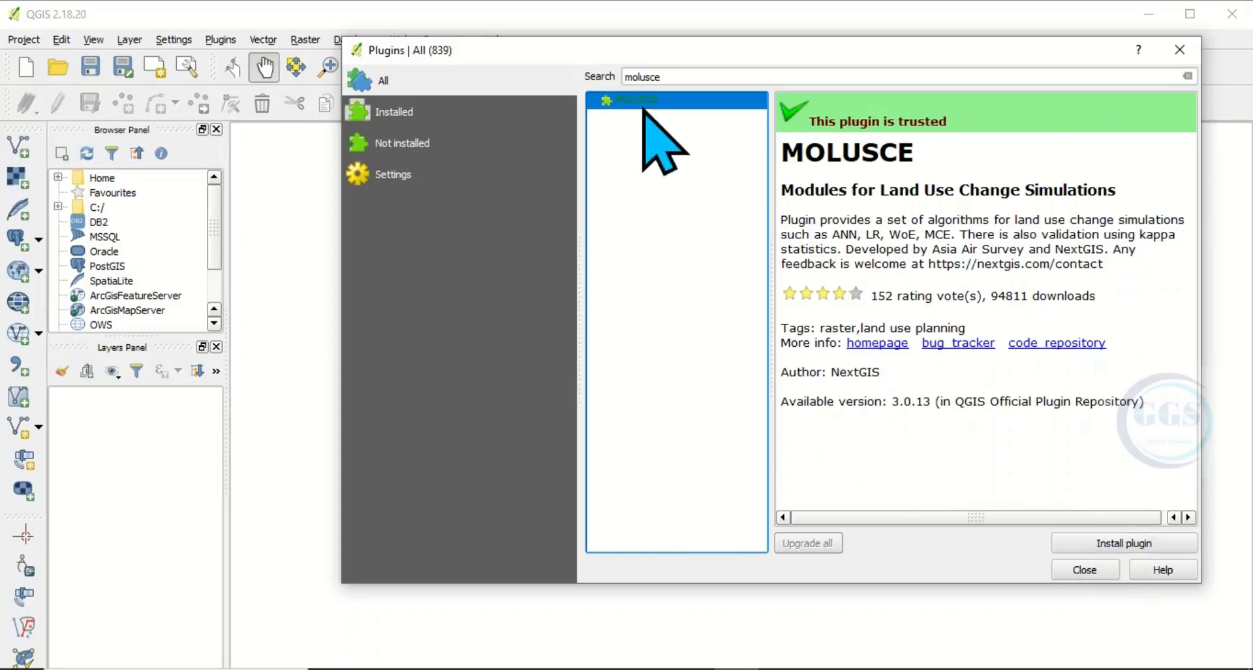
pyautogui.moveTo(1122, 544)
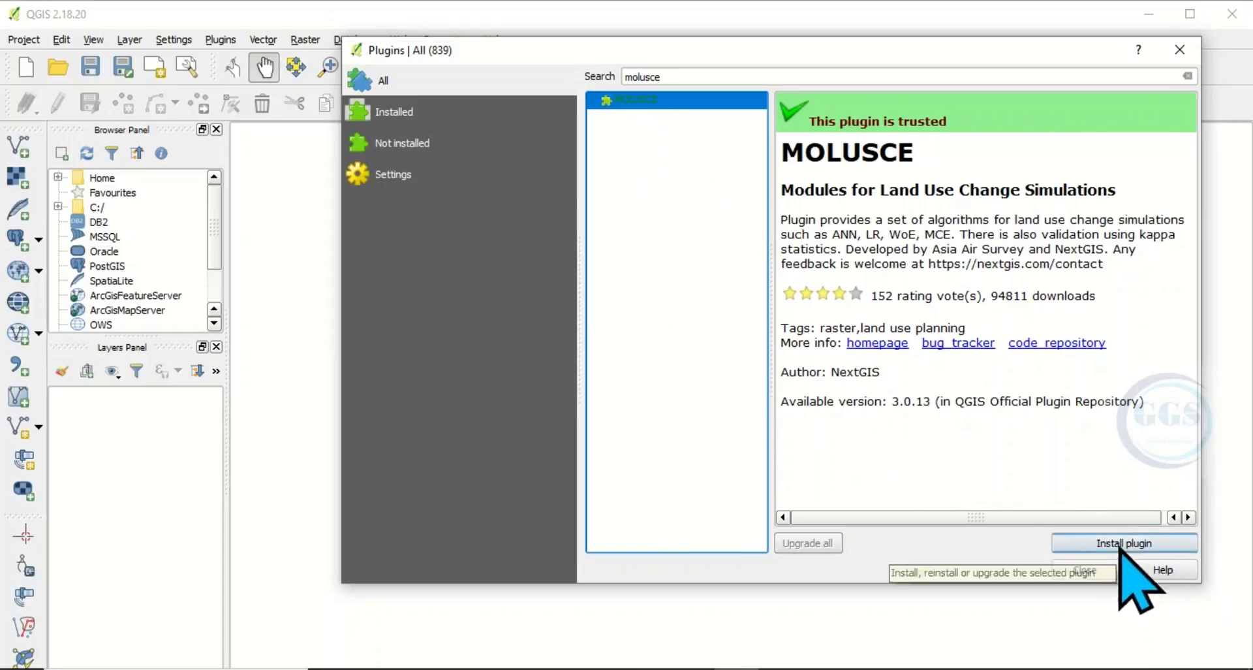
# - Start installing the MOLUSCE plugin from the repository
pyautogui.click(1123, 542)
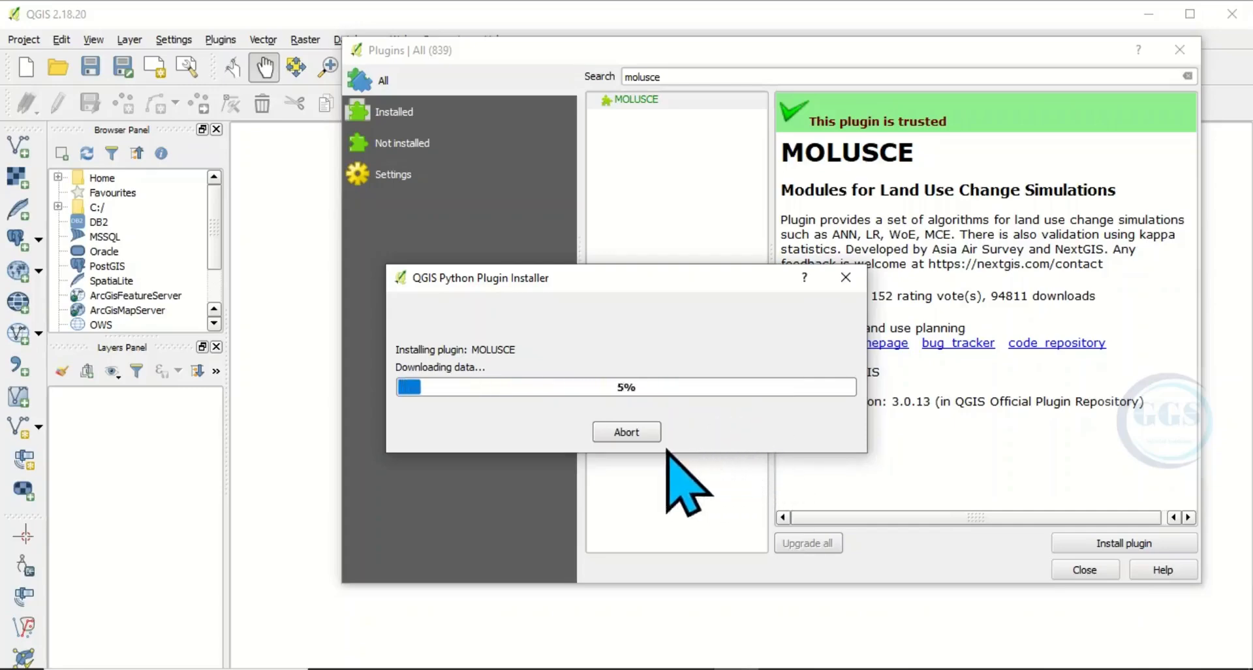
pyautogui.moveTo(252, 631)
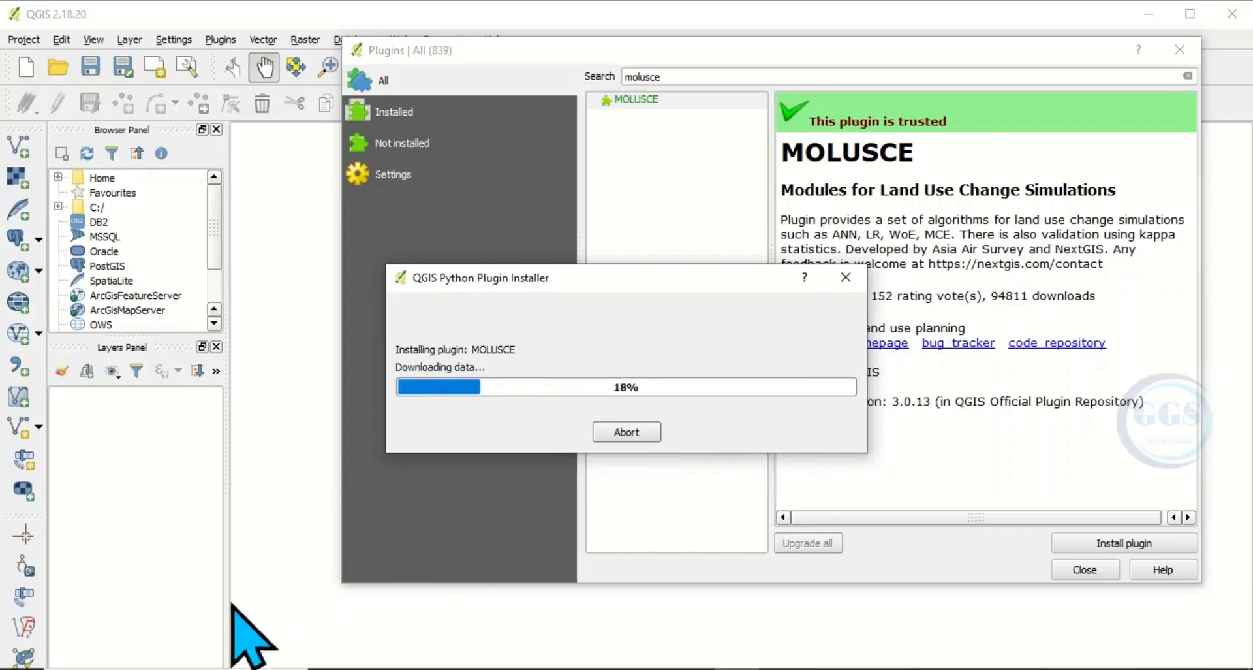
pyautogui.moveTo(683, 504)
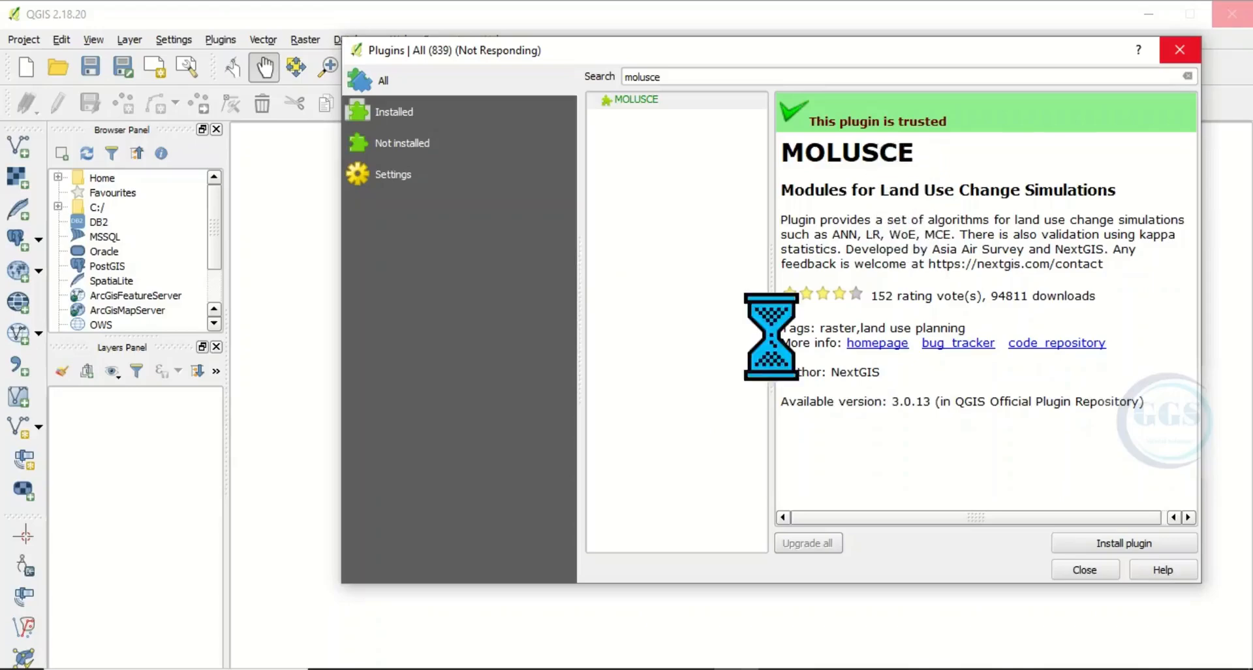
# - Close the plugin manager and check the Raster menu for the new MOLUSCE entry
pyautogui.click(1123, 543)
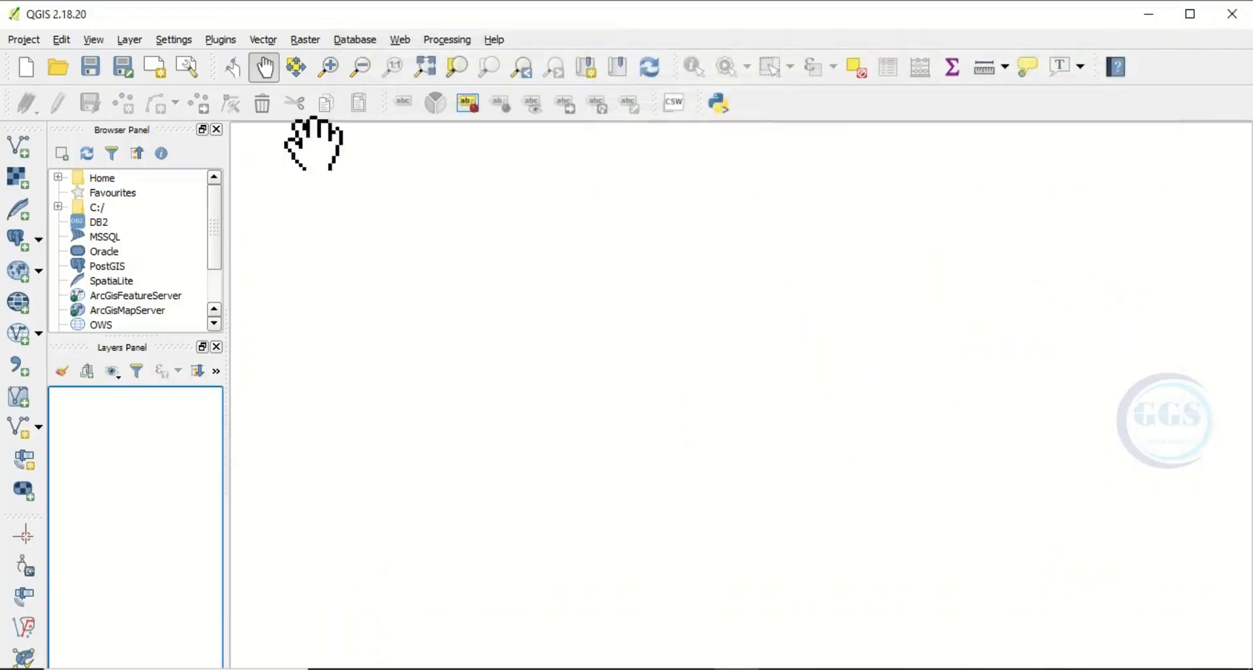
pyautogui.click(304, 39)
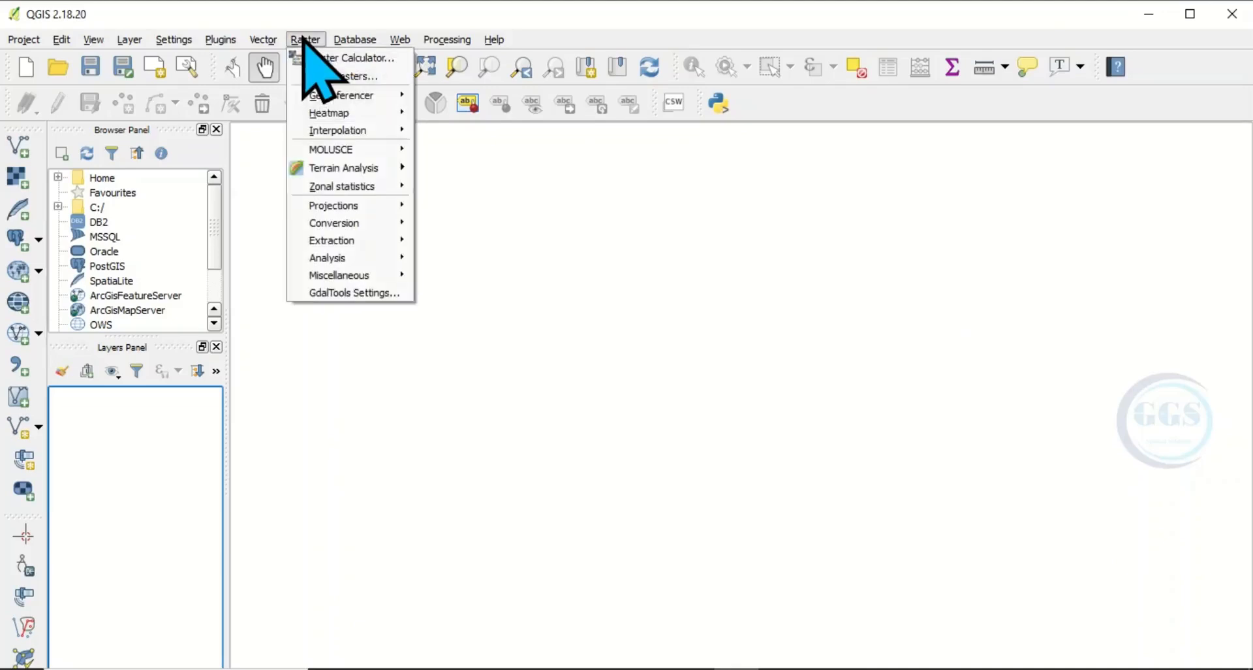
pyautogui.moveTo(330, 150)
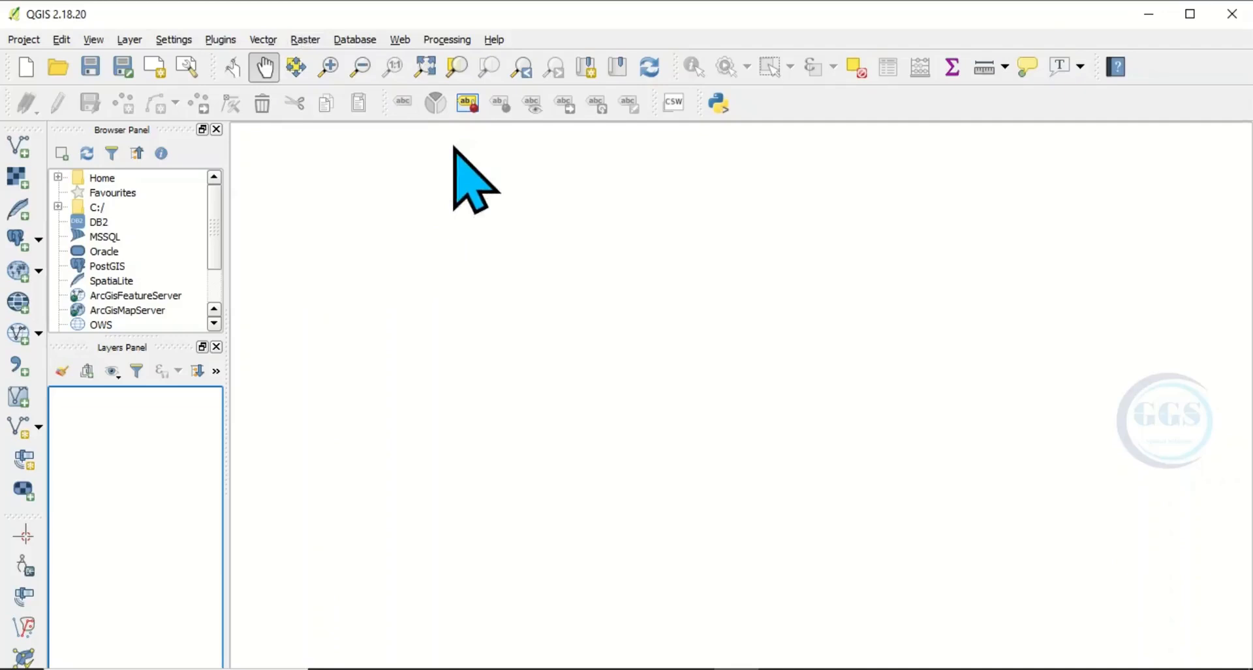
pyautogui.moveTo(567, 312)
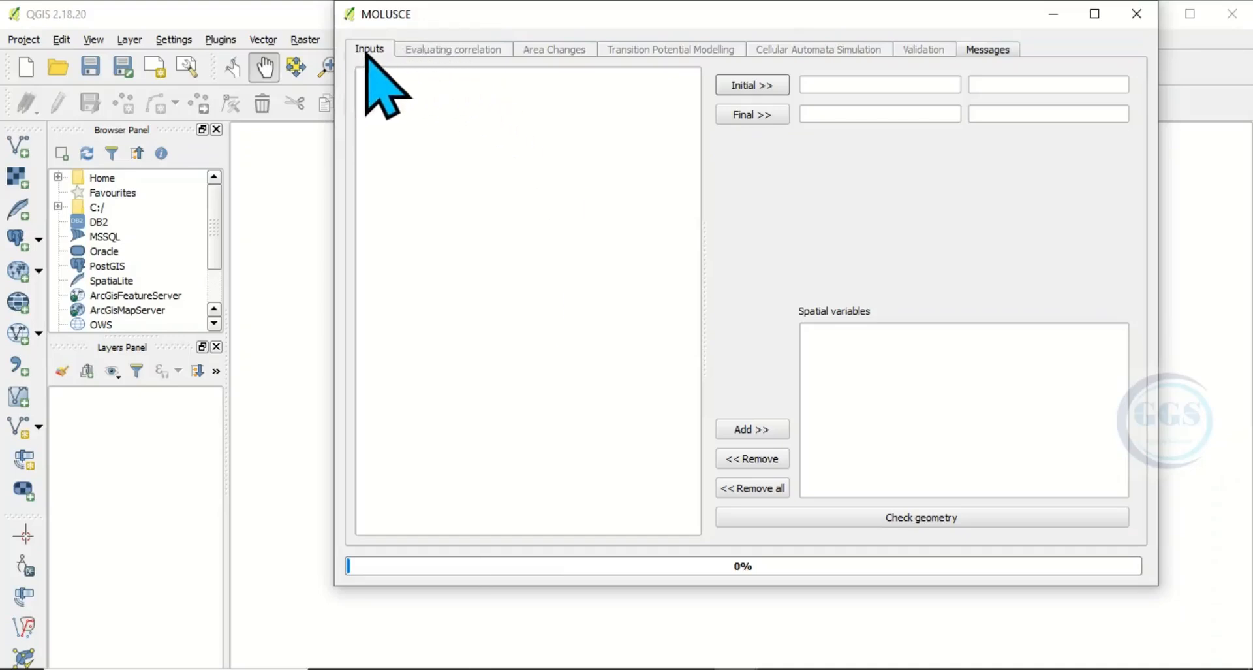
pyautogui.moveTo(567, 96)
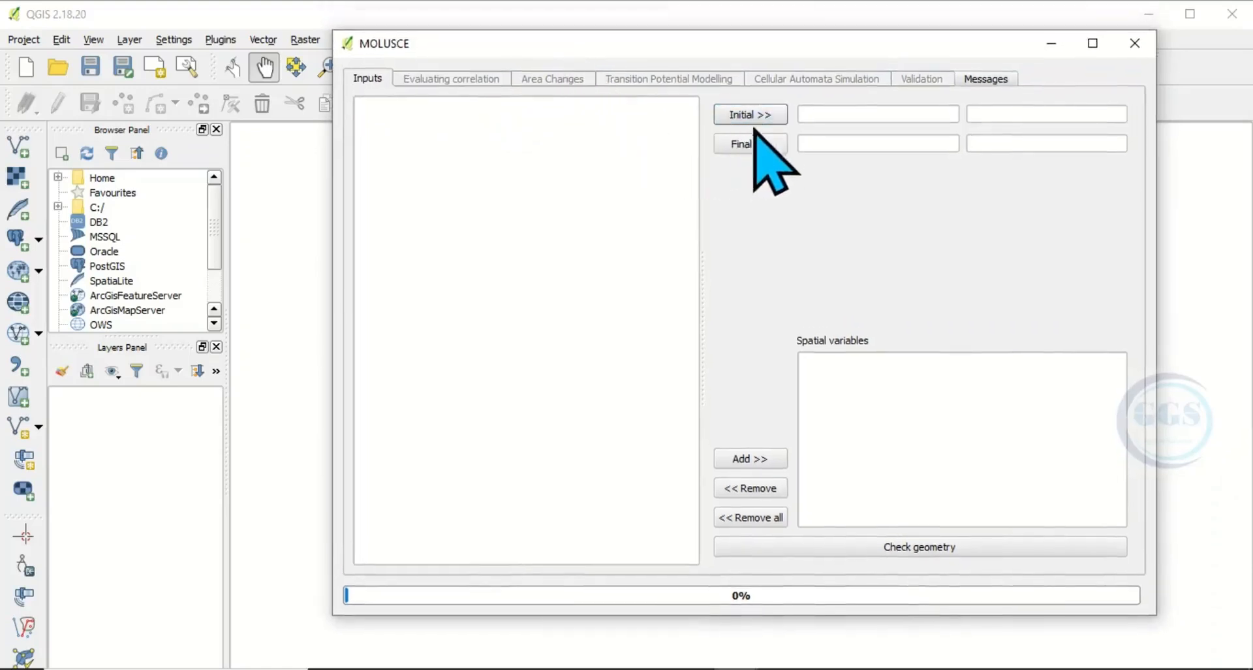
# - Launch MOLUSCE from the Raster menu, landing on its Inputs page
pyautogui.click(749, 144)
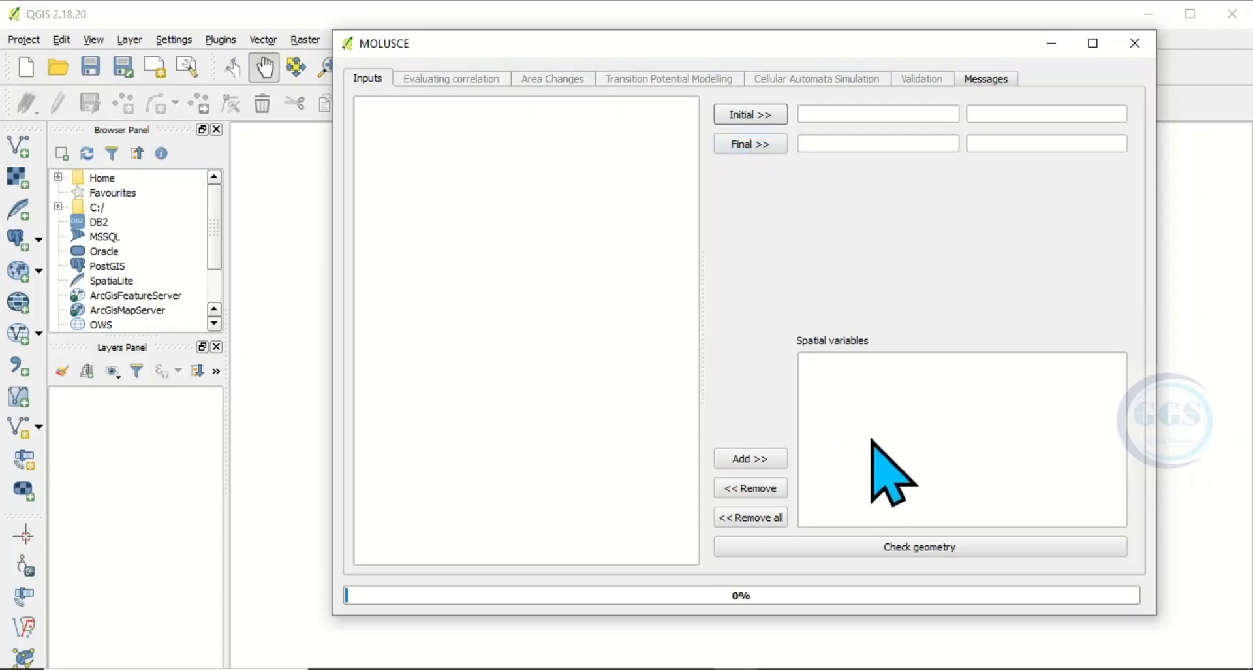
pyautogui.moveTo(875, 455)
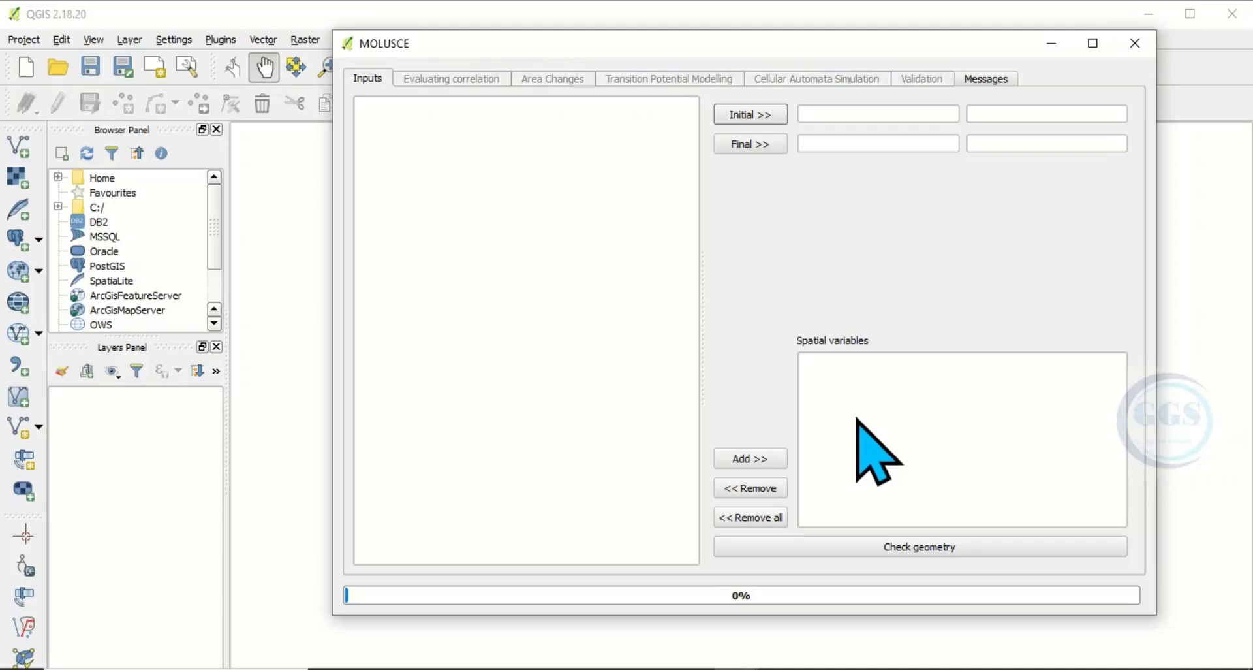
pyautogui.moveTo(631, 248)
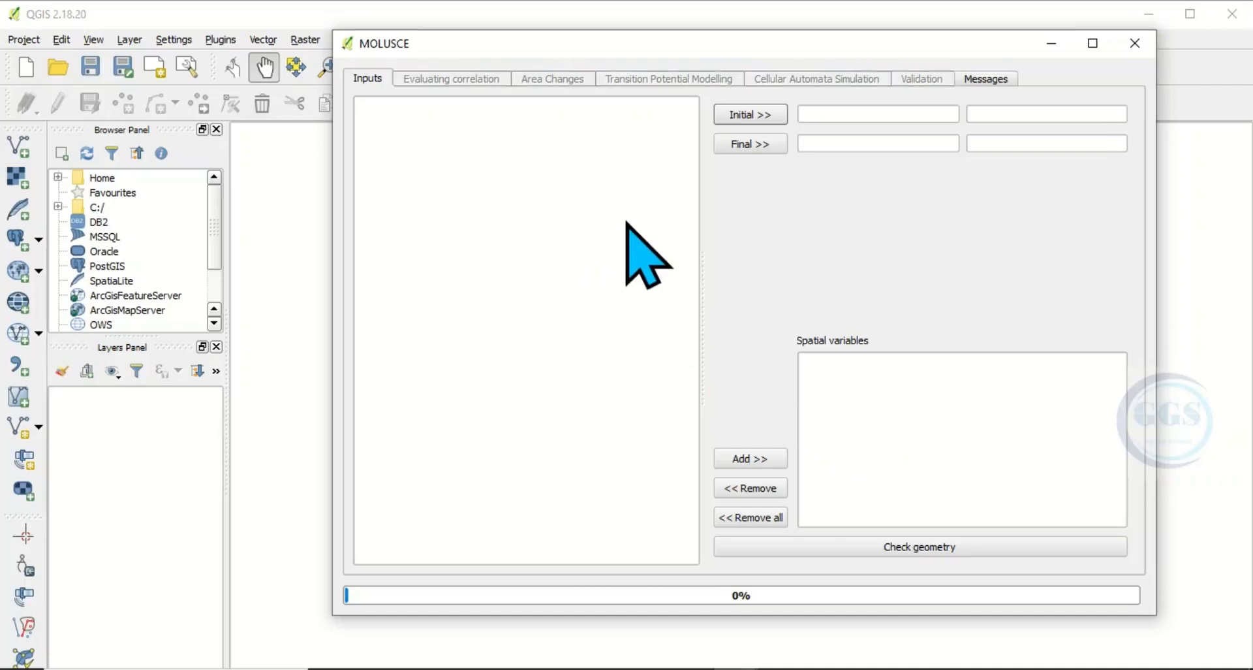
pyautogui.moveTo(655, 271)
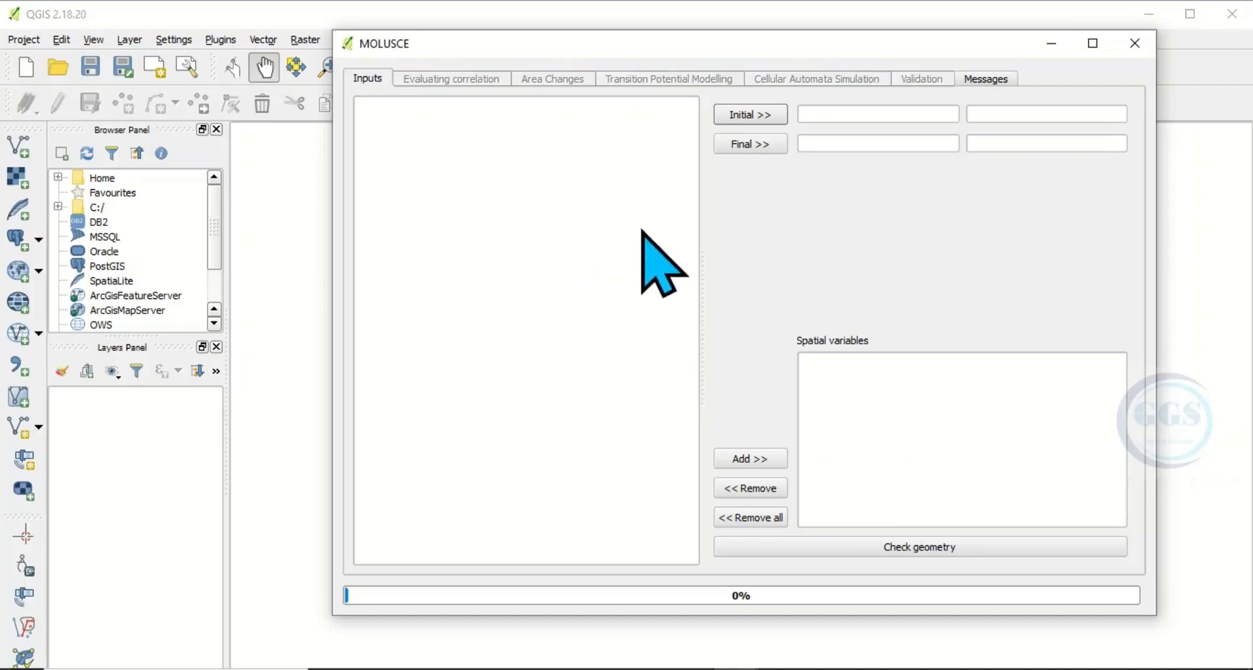
pyautogui.moveTo(647, 327)
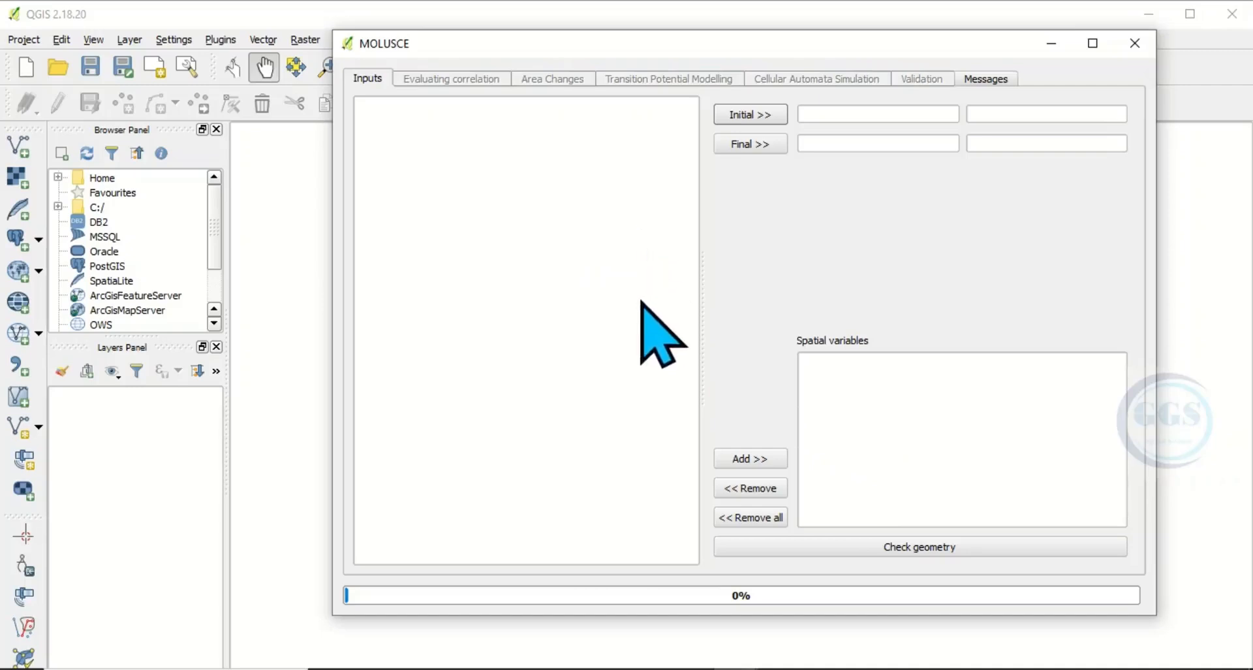
pyautogui.moveTo(544, 152)
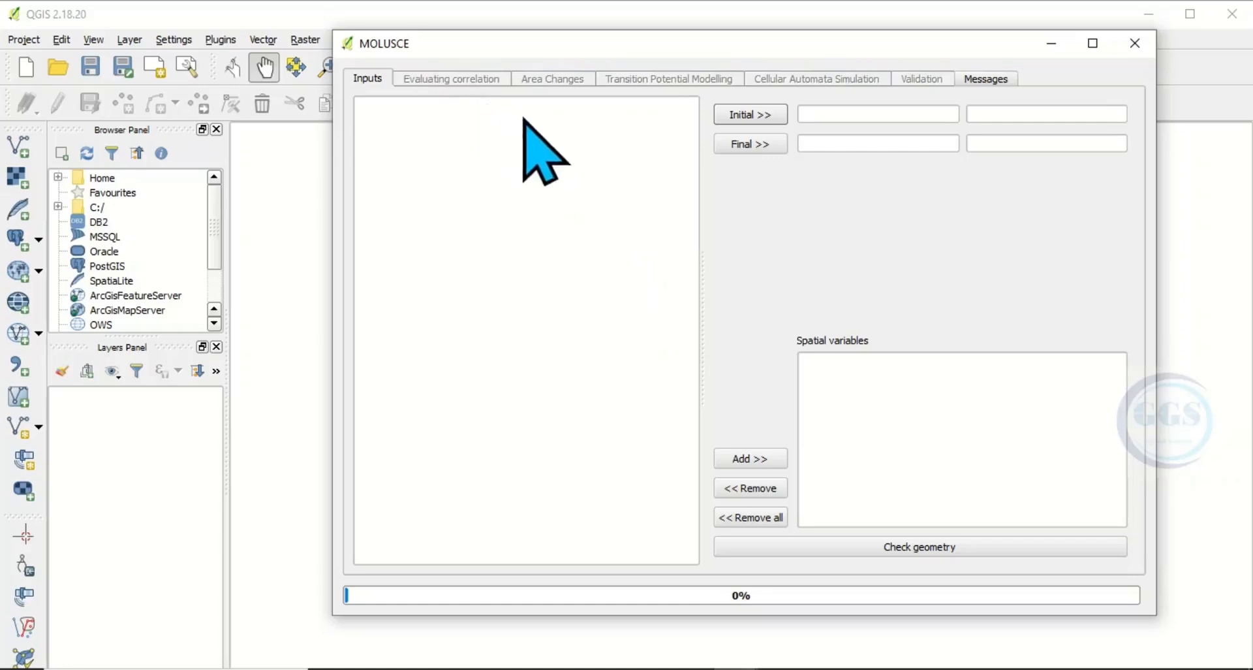